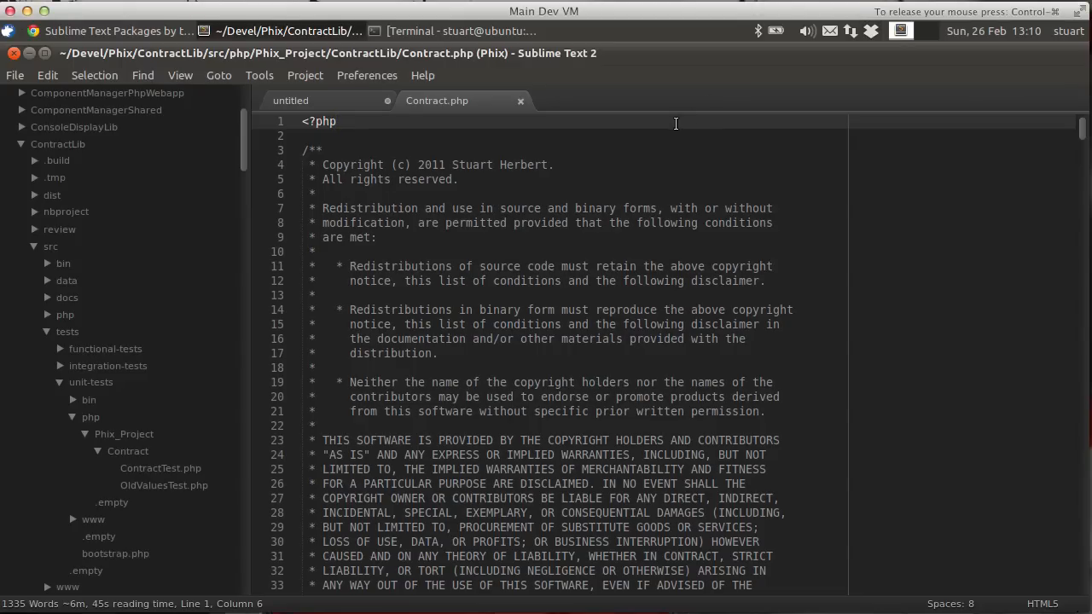
mouse_move(808, 210)
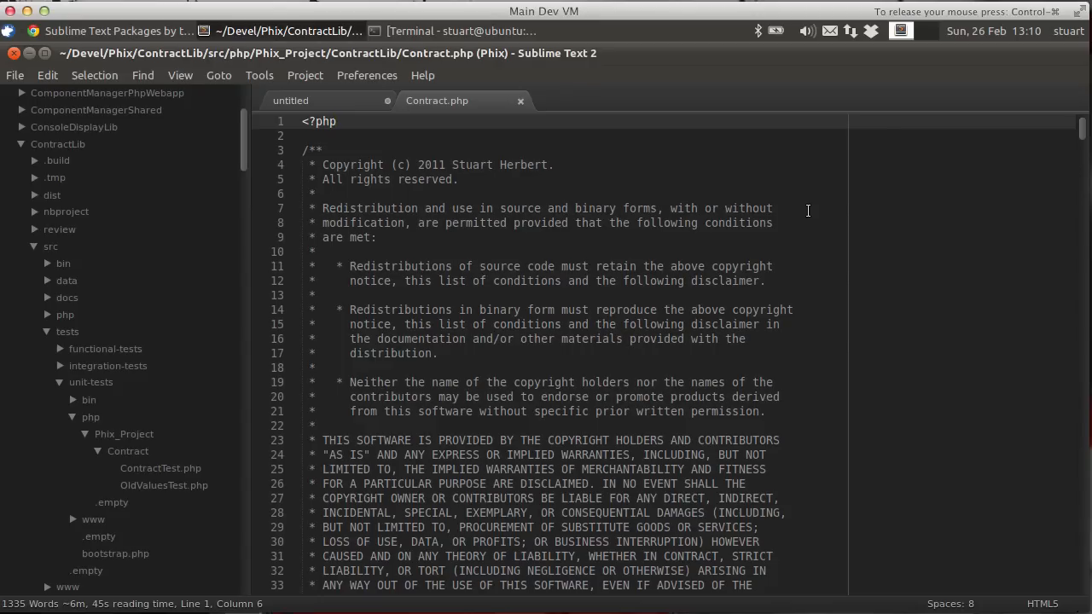
Scroll Contract.php and jump to line 300 in the debug_backtrace caller-lookup code.
left_click(335, 121)
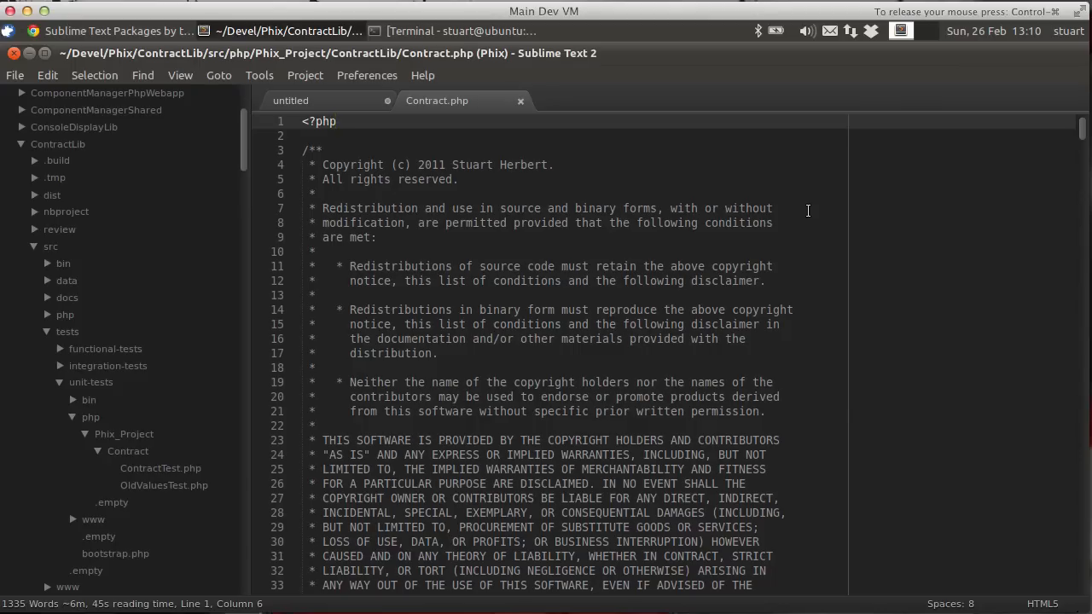
left_click(337, 121)
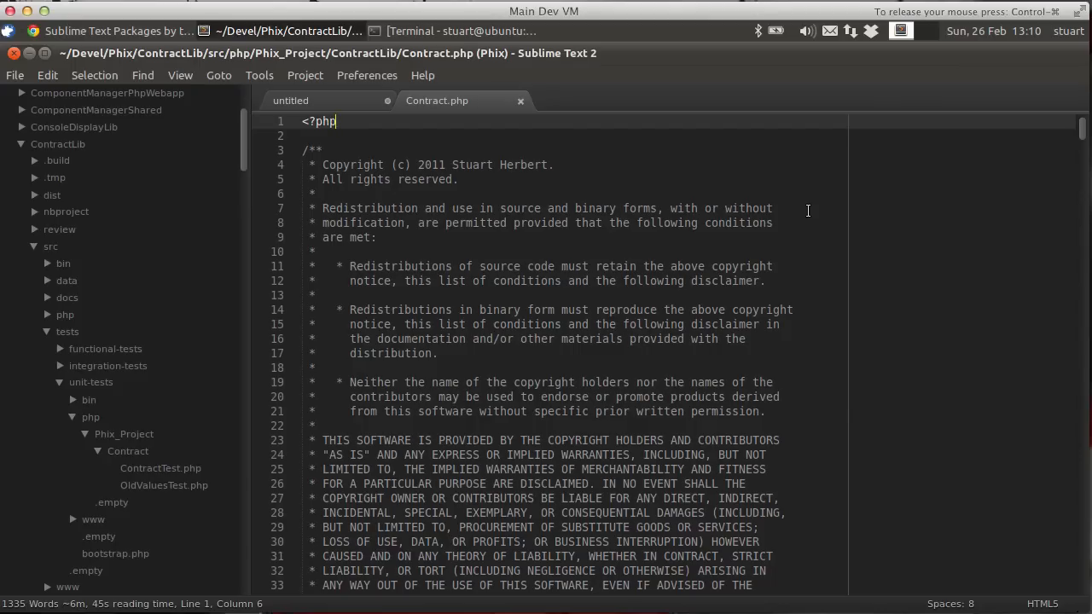
scroll("down", 3)
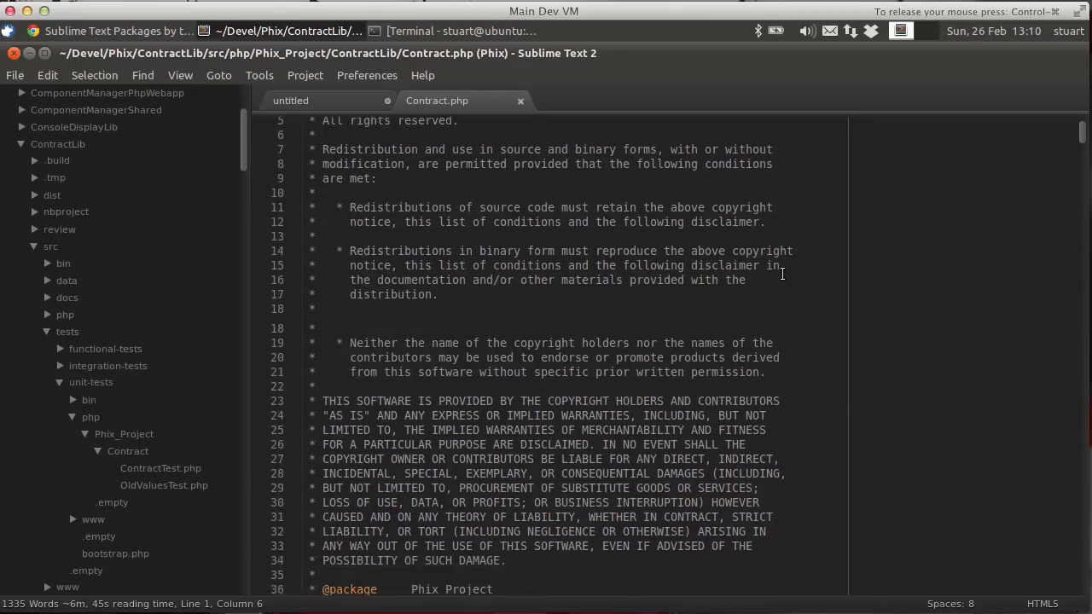
scroll("down", 3)
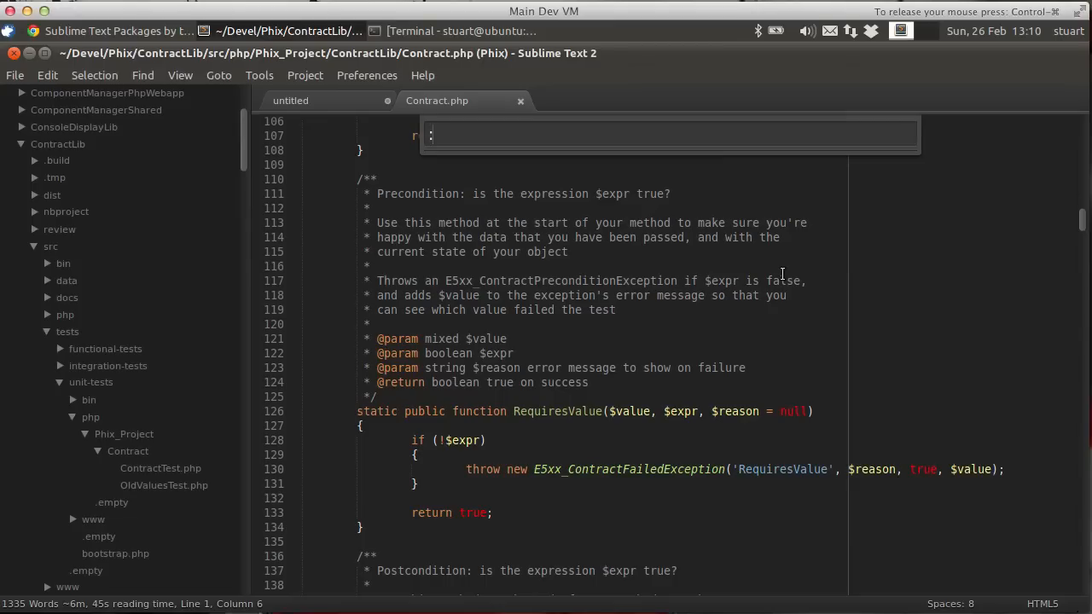
type("300")
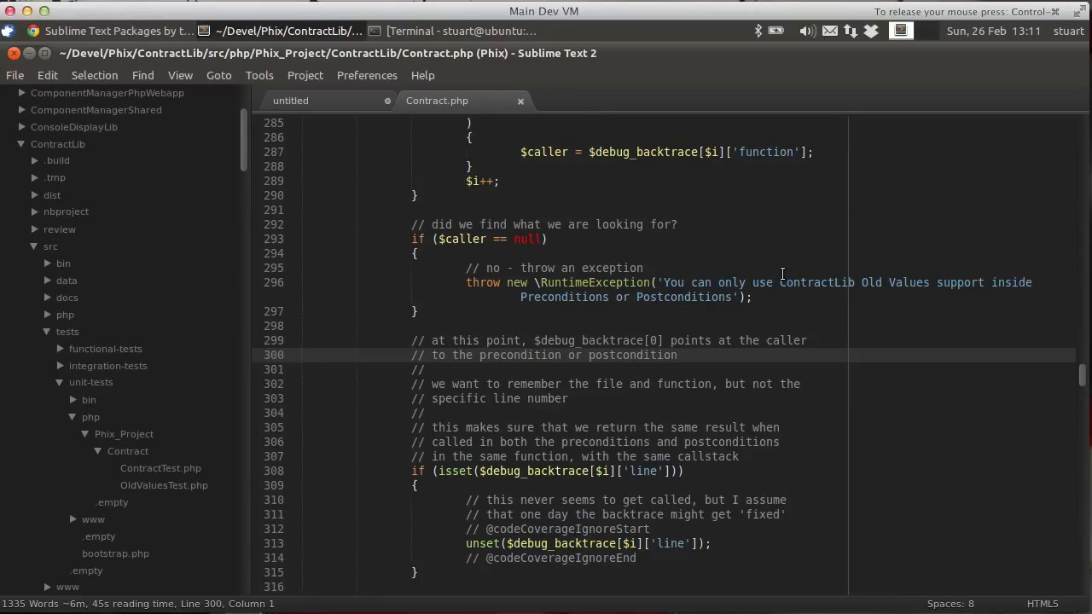
Open Go To Anything, try the :300 line jump, then clear it to list project files.
key("ctrl+p")
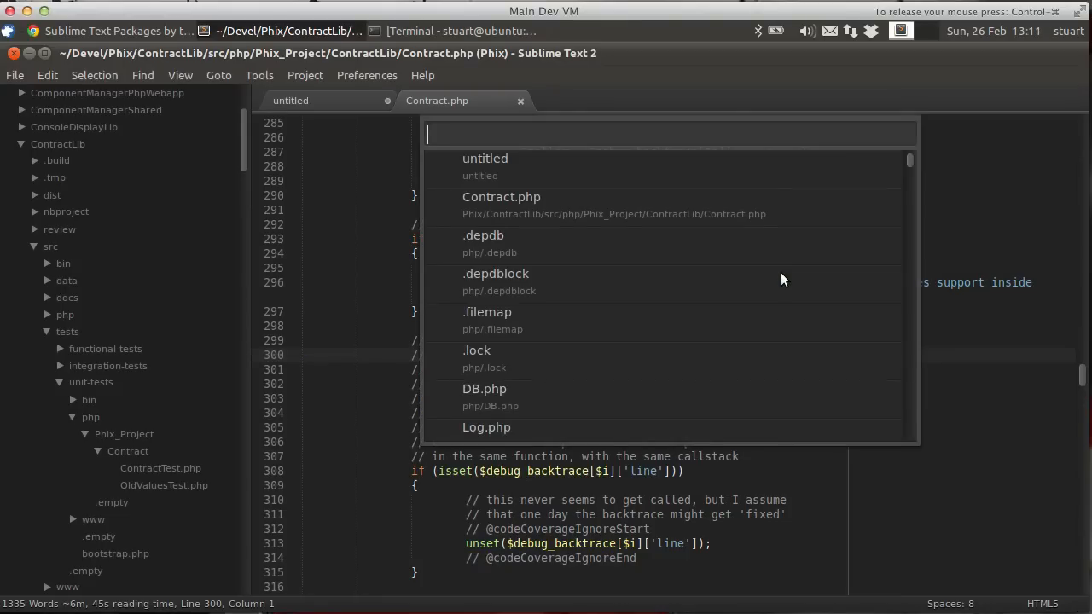
type(":300")
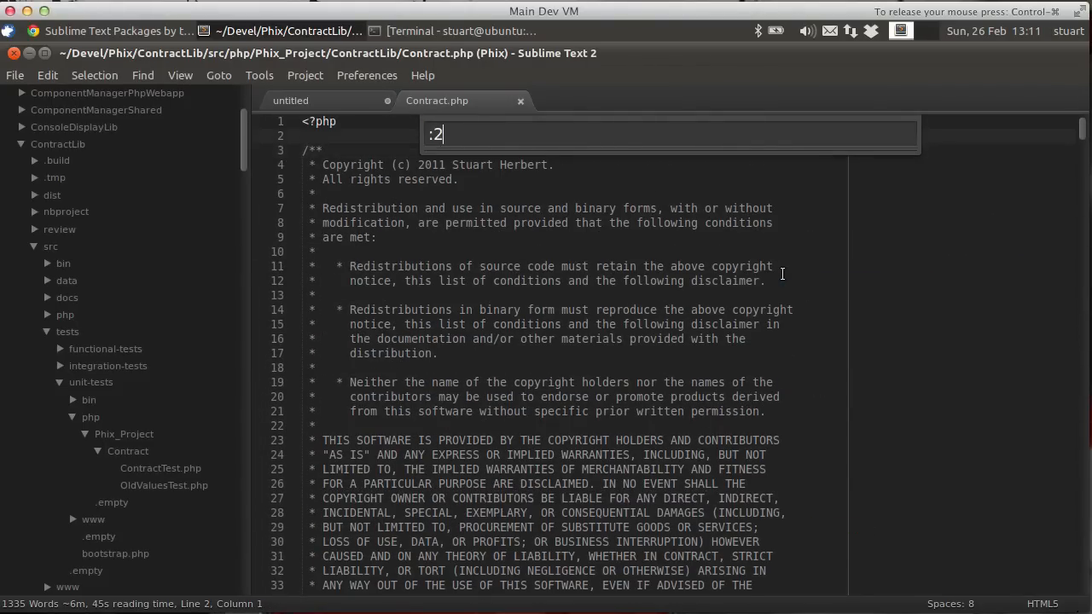
key("backspace")
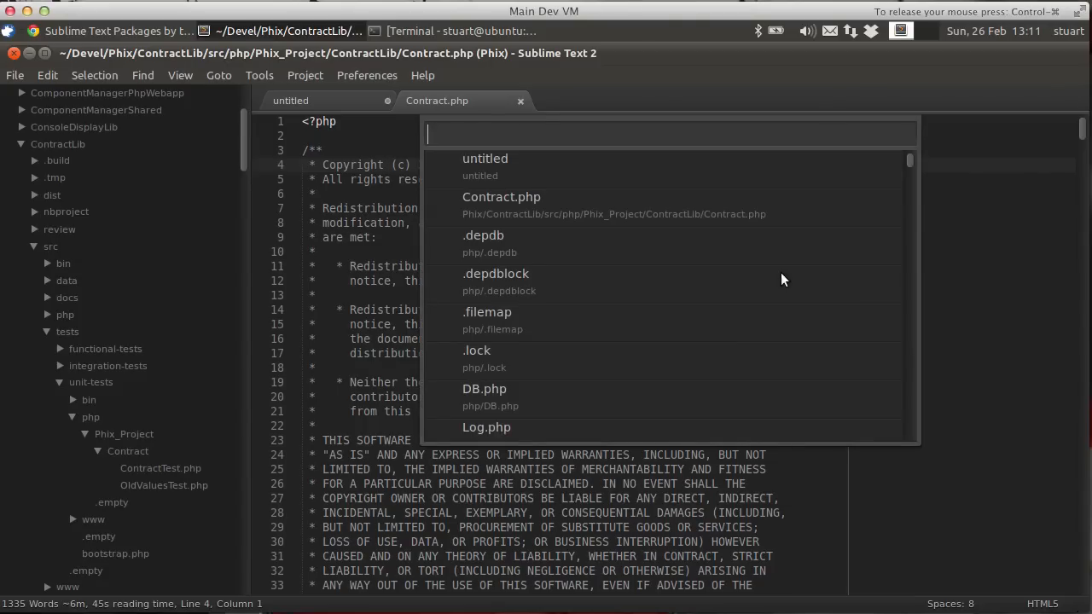
Search 'Con.php:400' and open ContractTest.php in its own tab at line 400.
type("ContractTest")
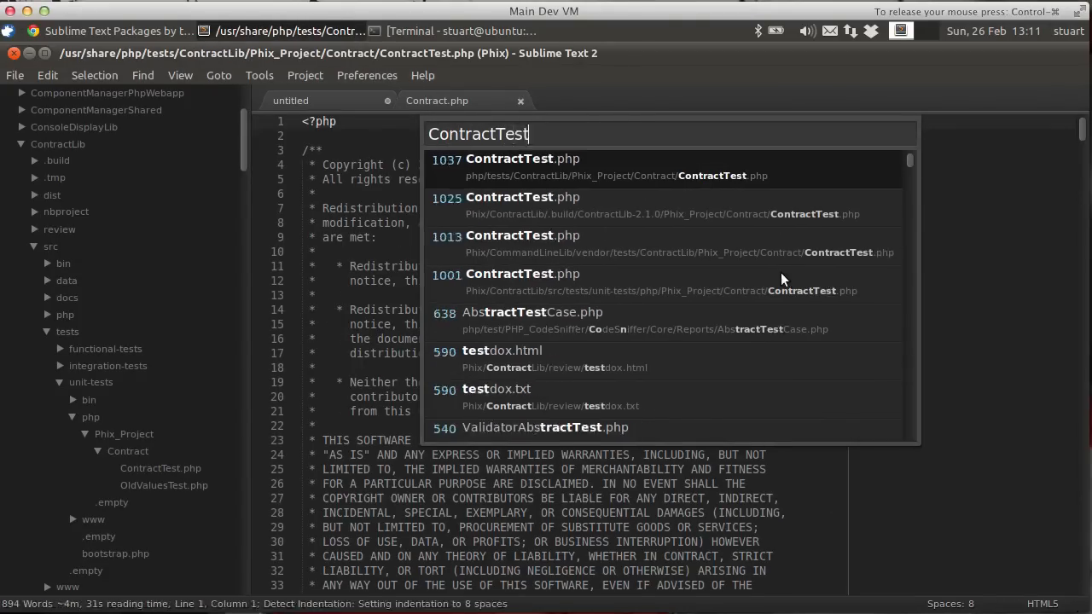
type(".php")
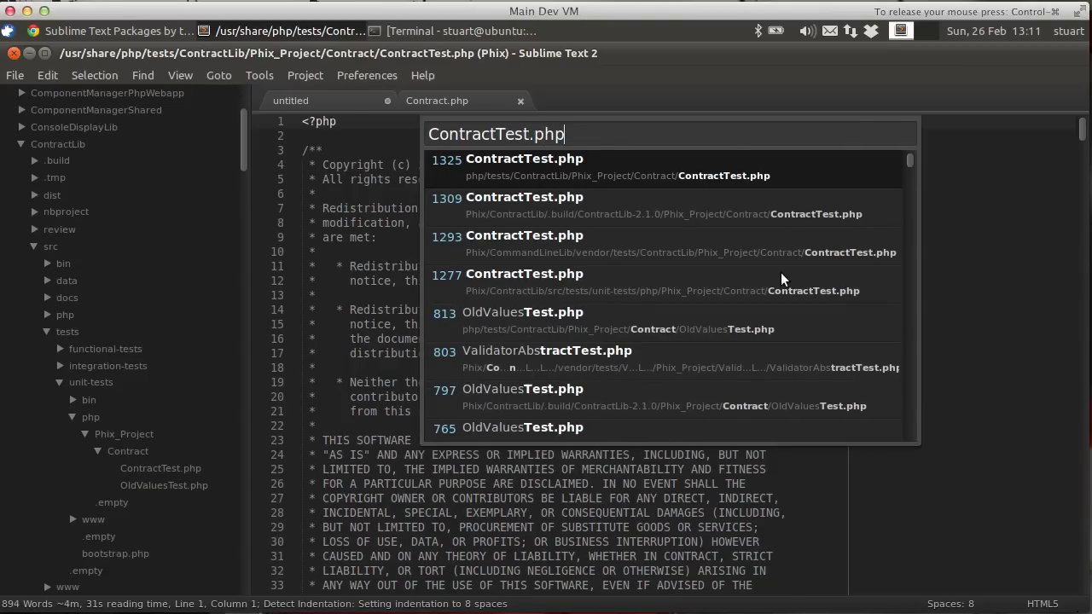
type(":40")
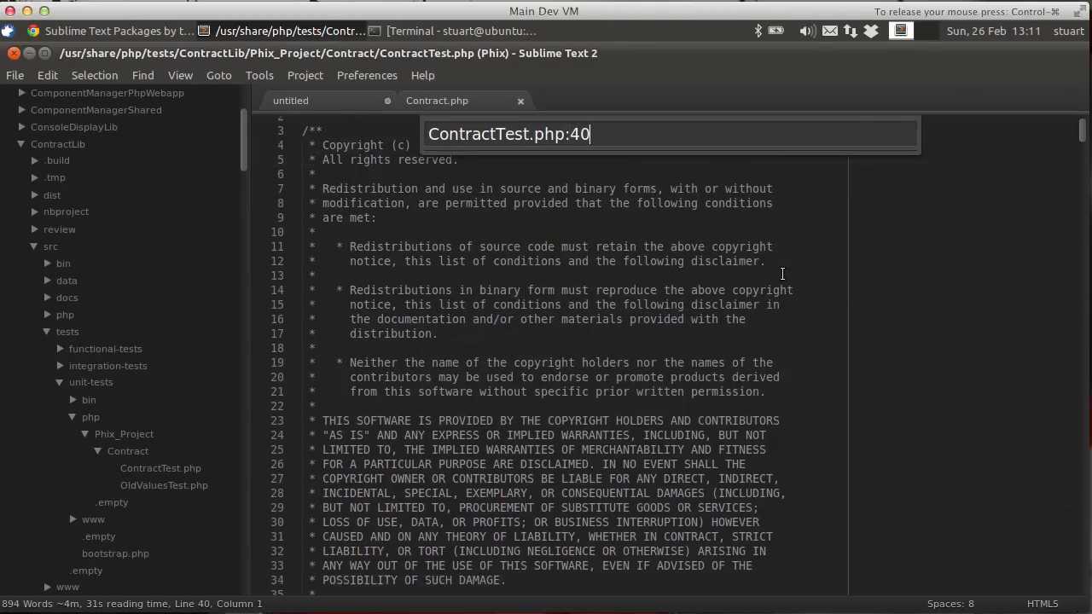
type("0")
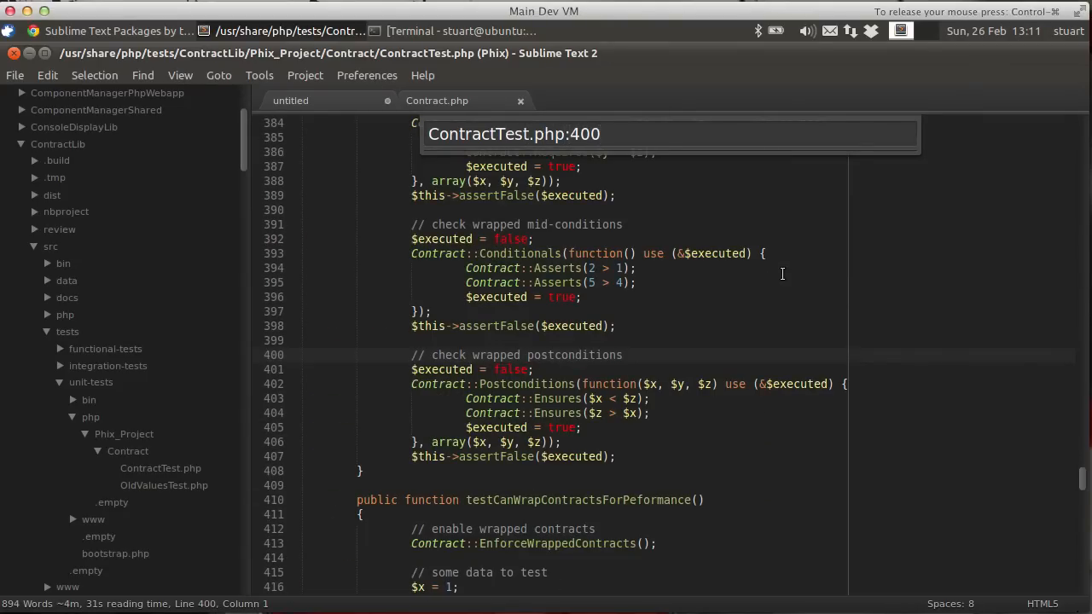
left_click(670, 134)
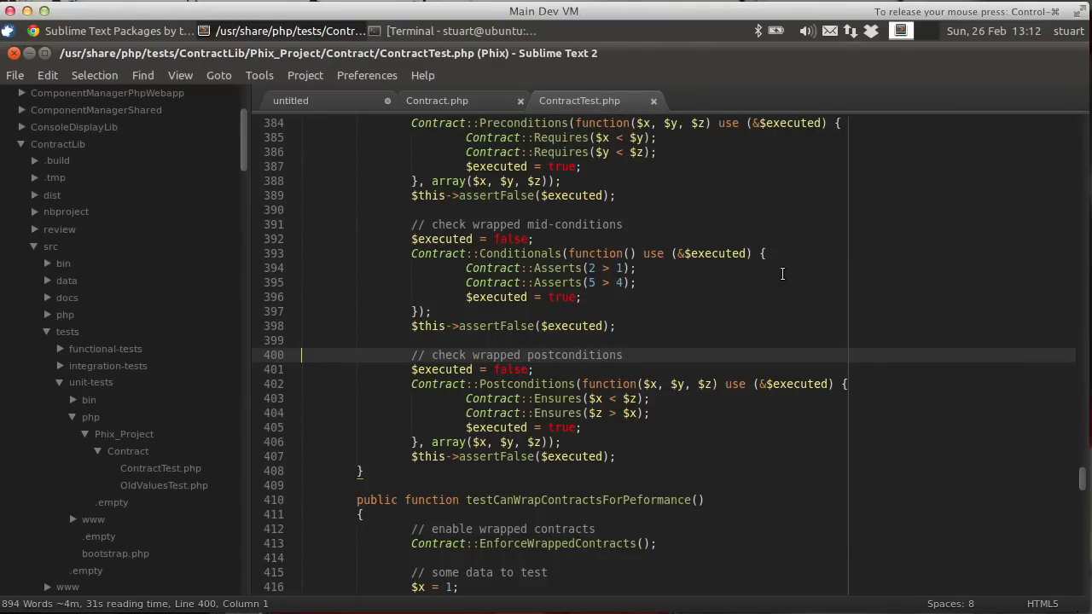
mouse_move(579, 99)
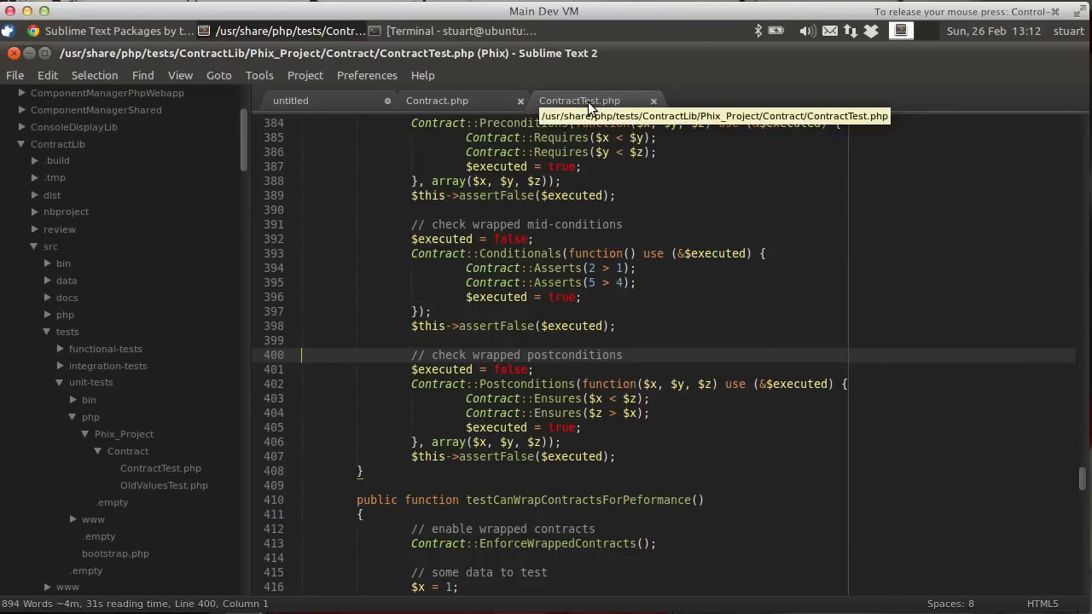
mouse_move(597, 365)
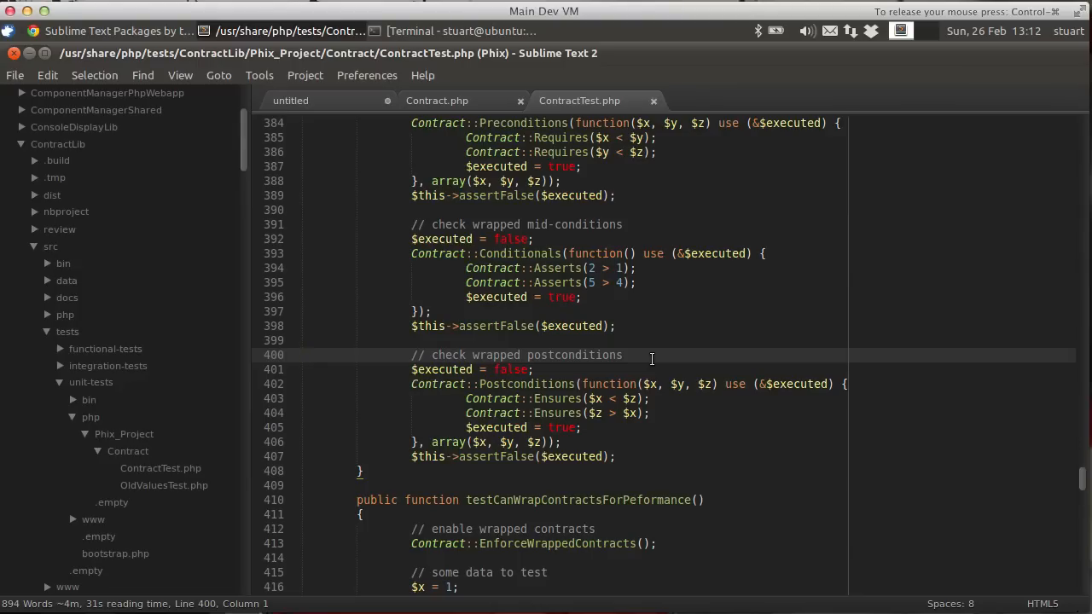
left_click(302, 355)
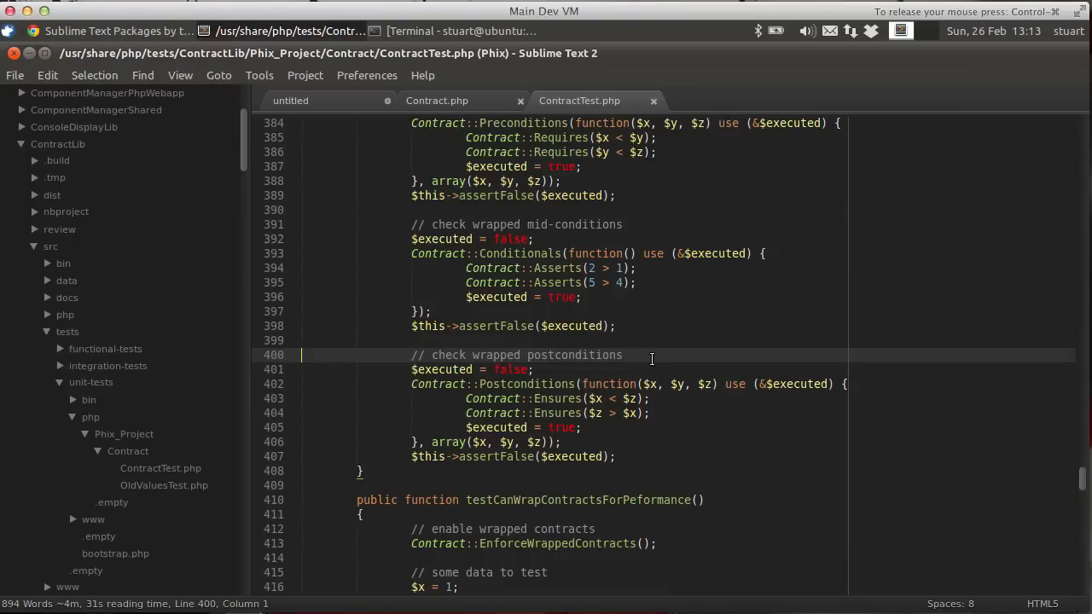
mouse_move(674, 358)
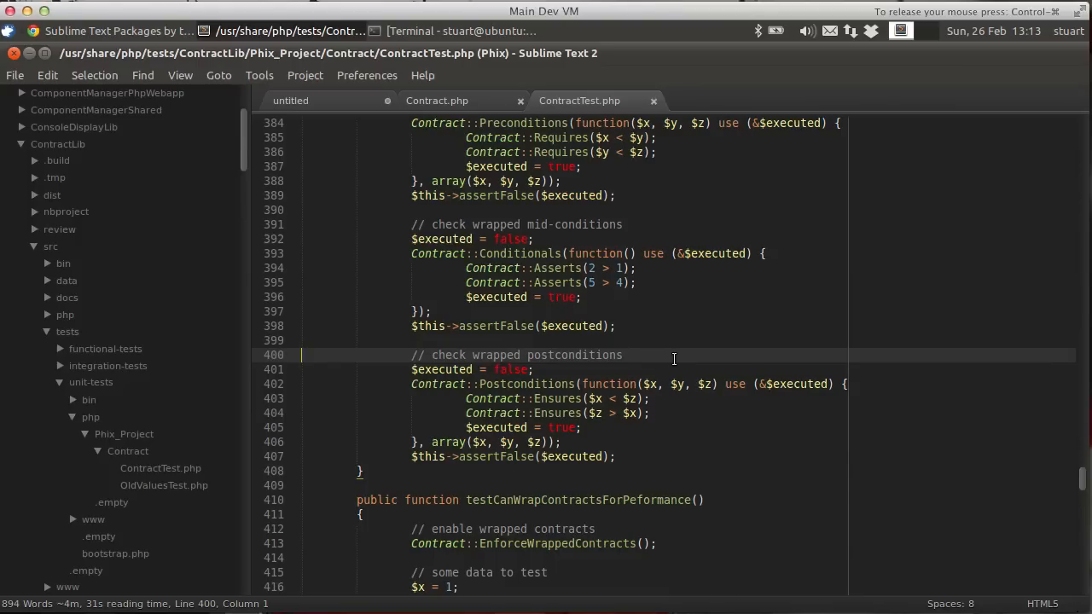